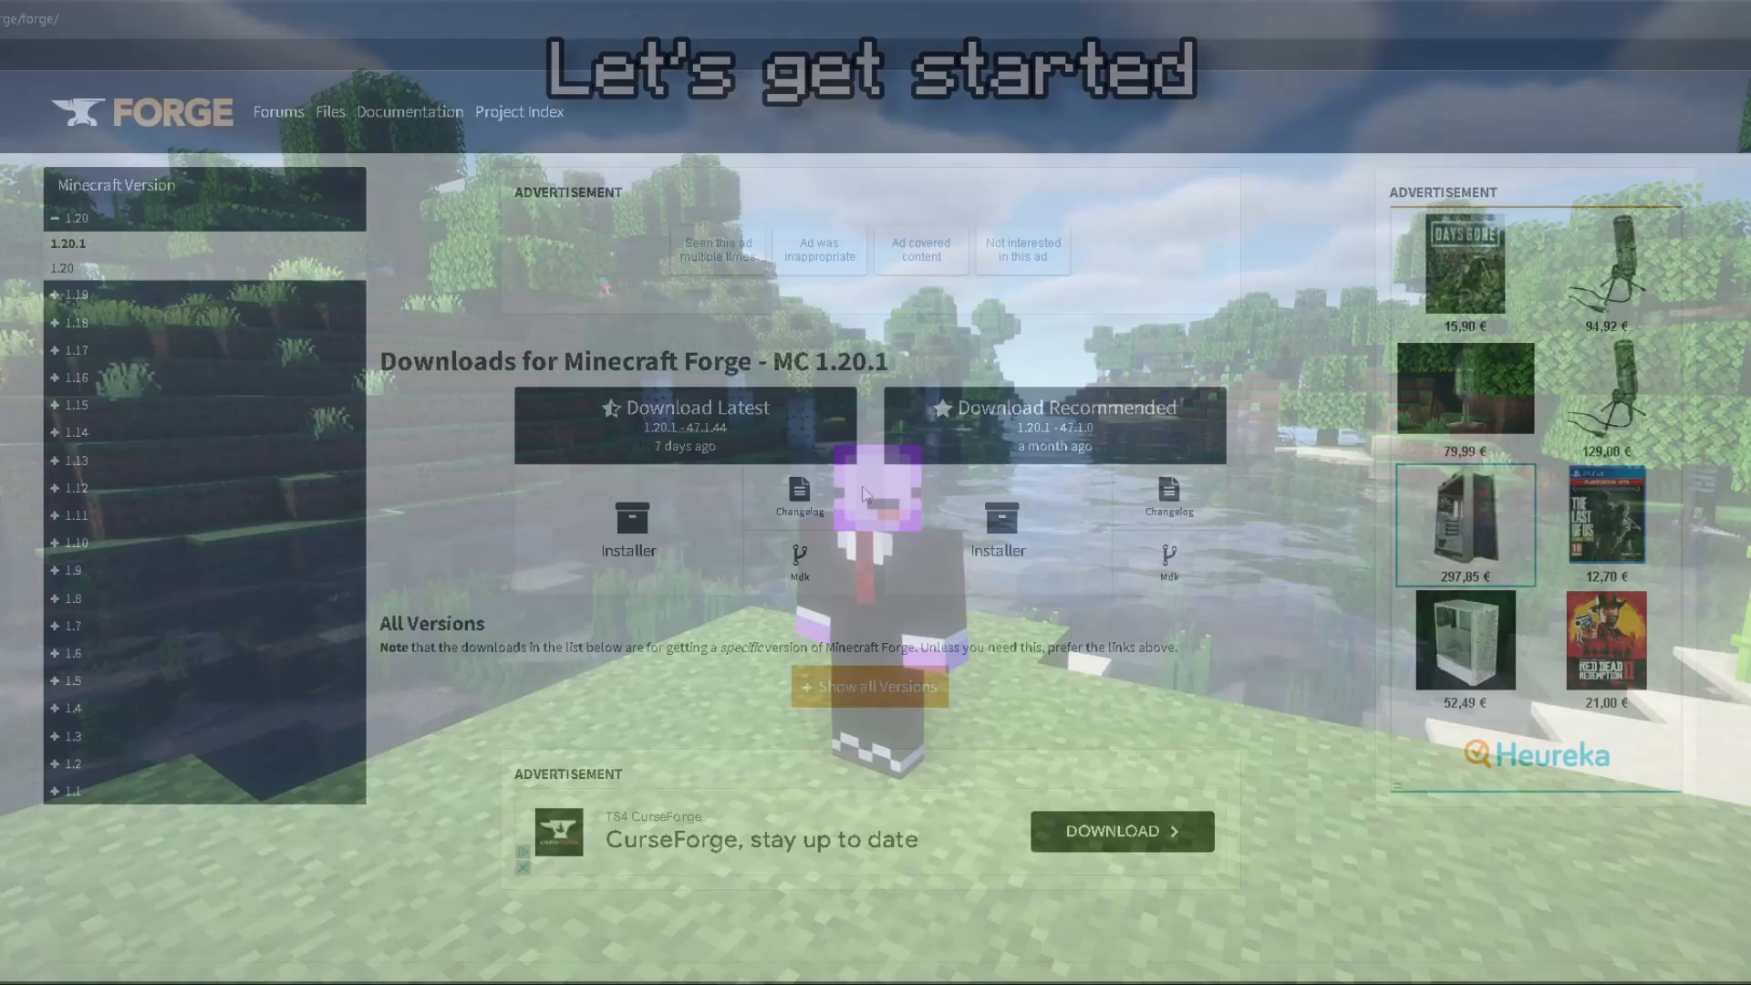
# Download the Forge 47.1.3 installer for Minecraft 1.20.1 and begin the client install
pyautogui.click(868, 686)
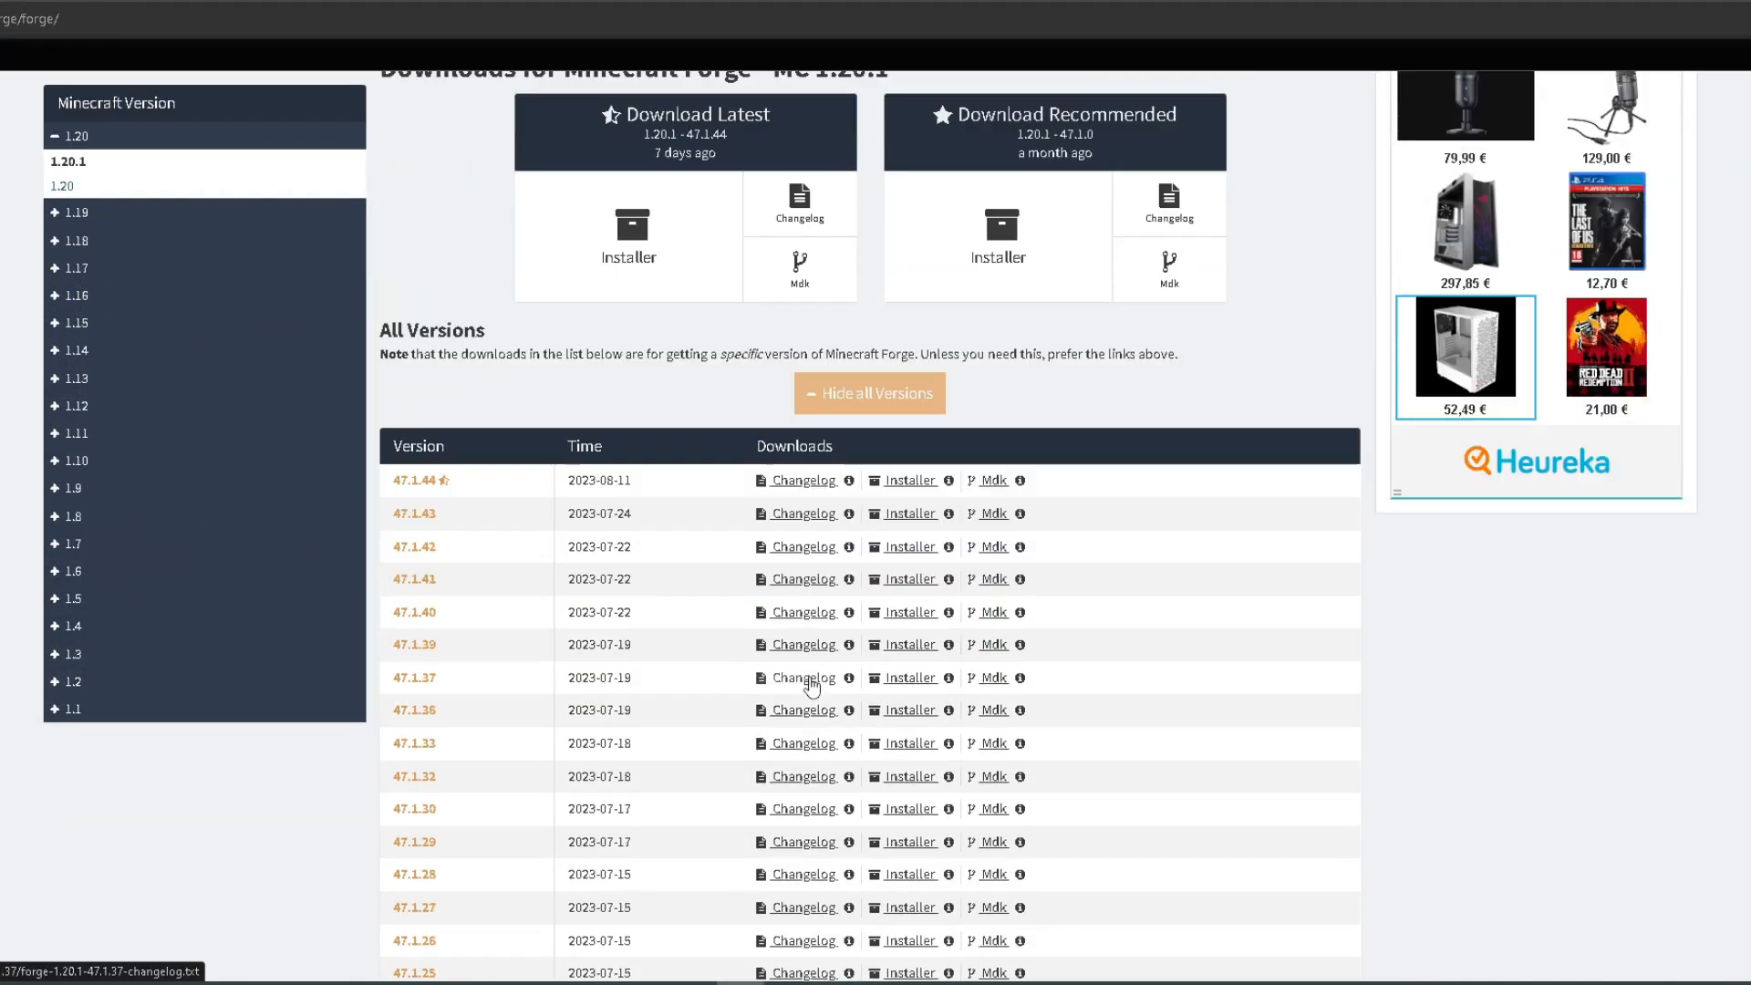
pyautogui.scroll(-3)
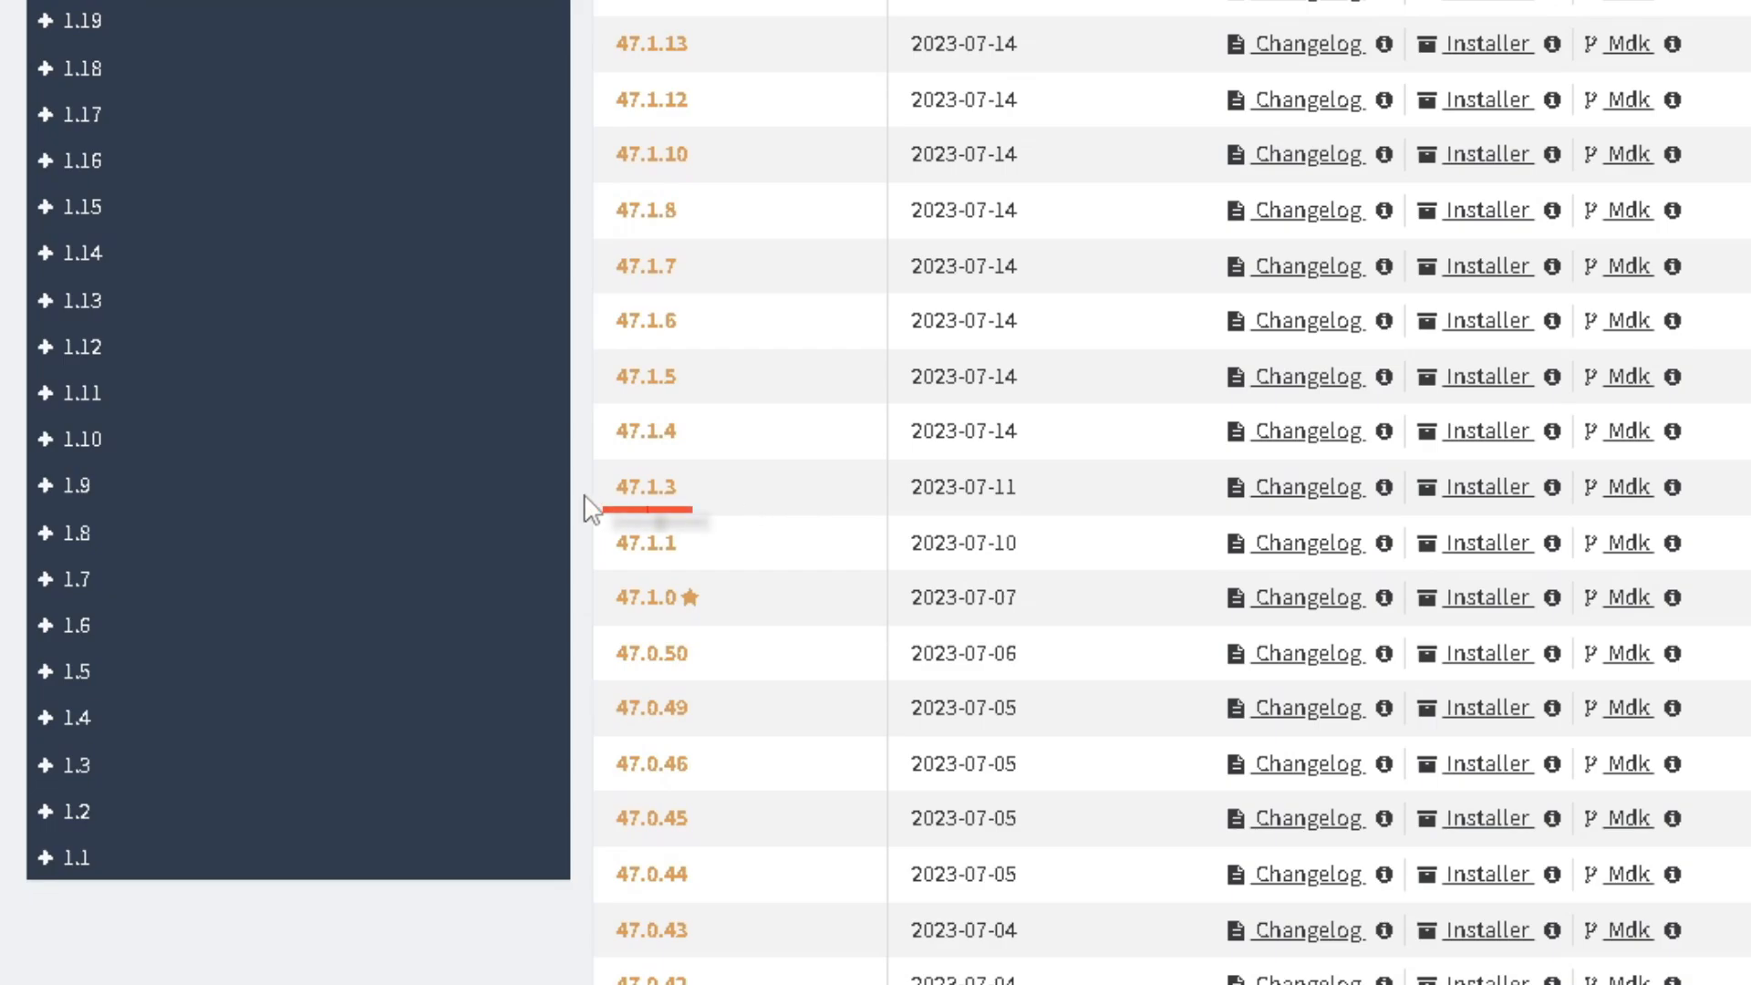
pyautogui.click(1485, 486)
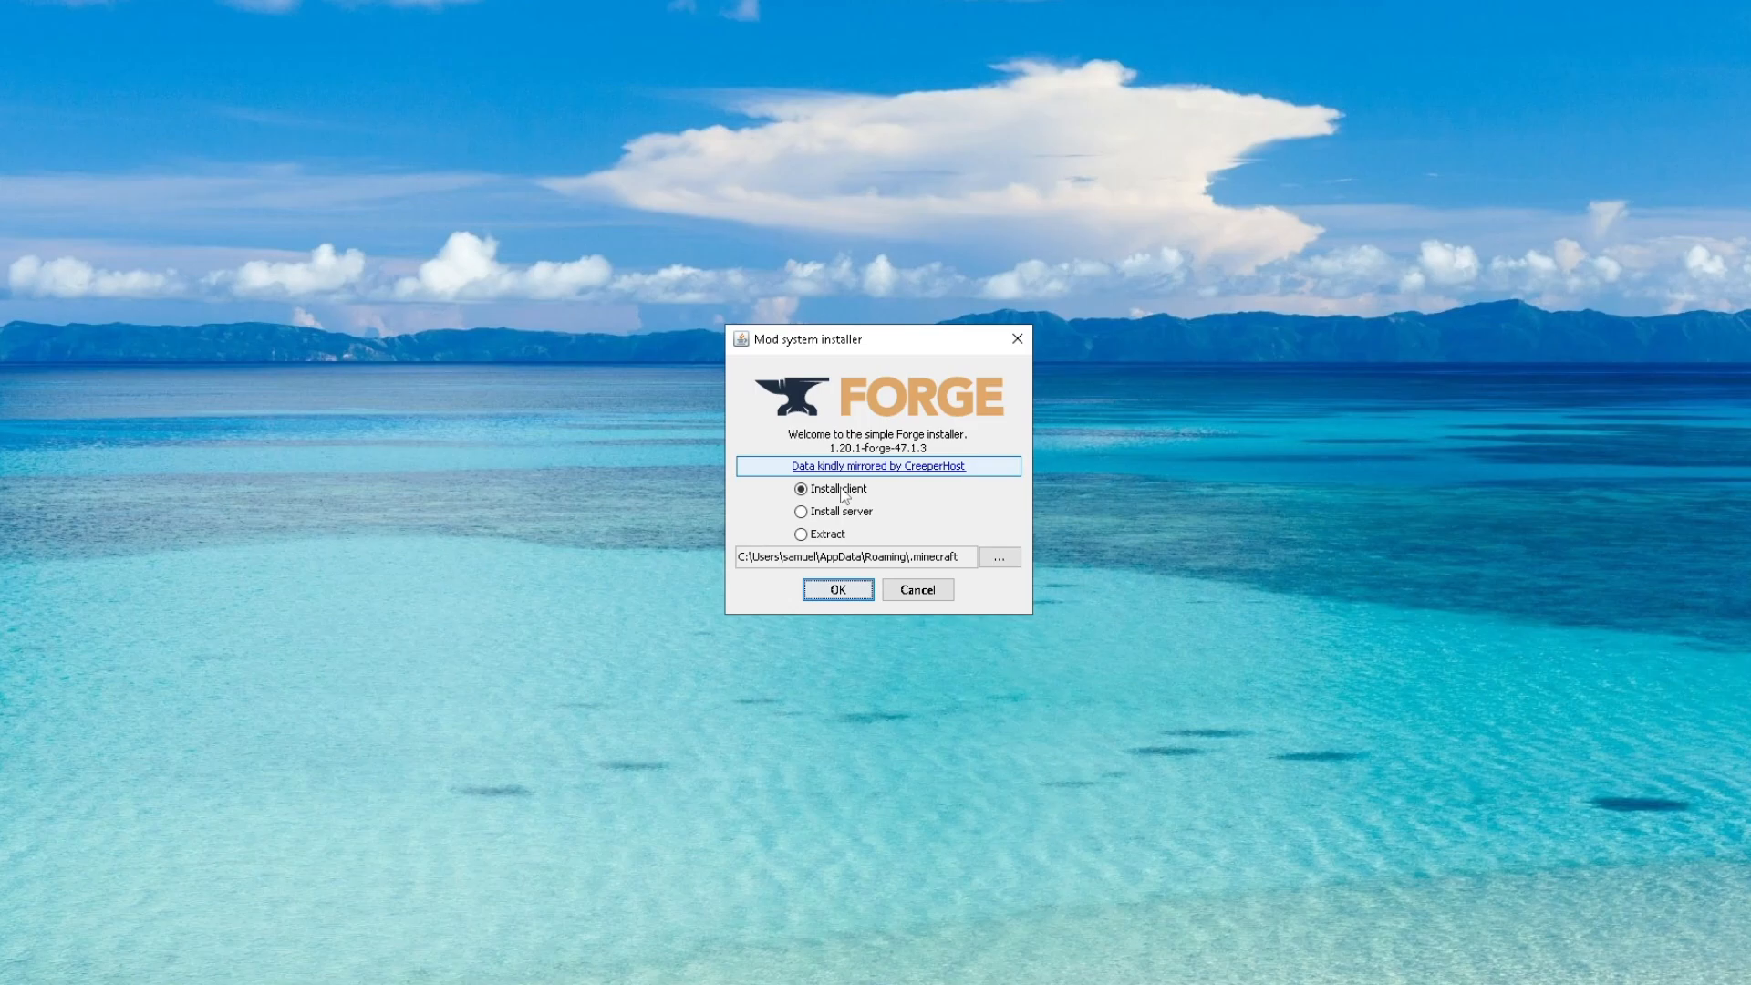
pyautogui.click(837, 589)
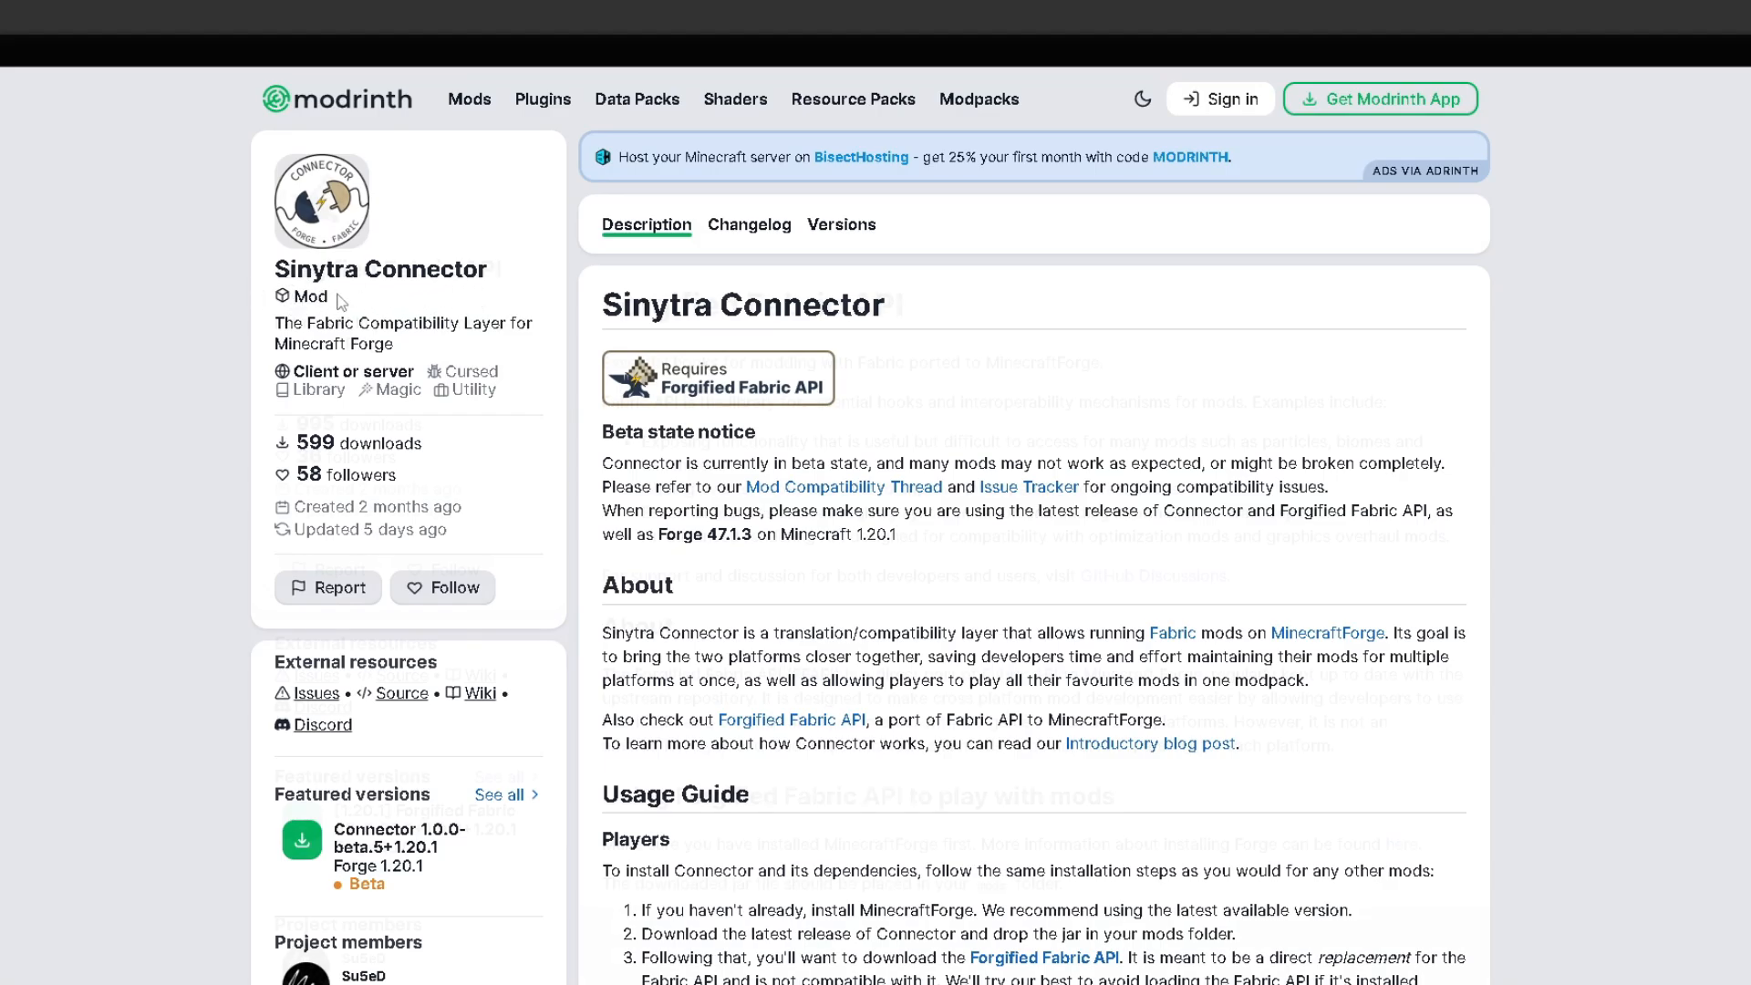
# View the Sinytra Connector project page on Modrinth with its description and requirements
pyautogui.click(719, 378)
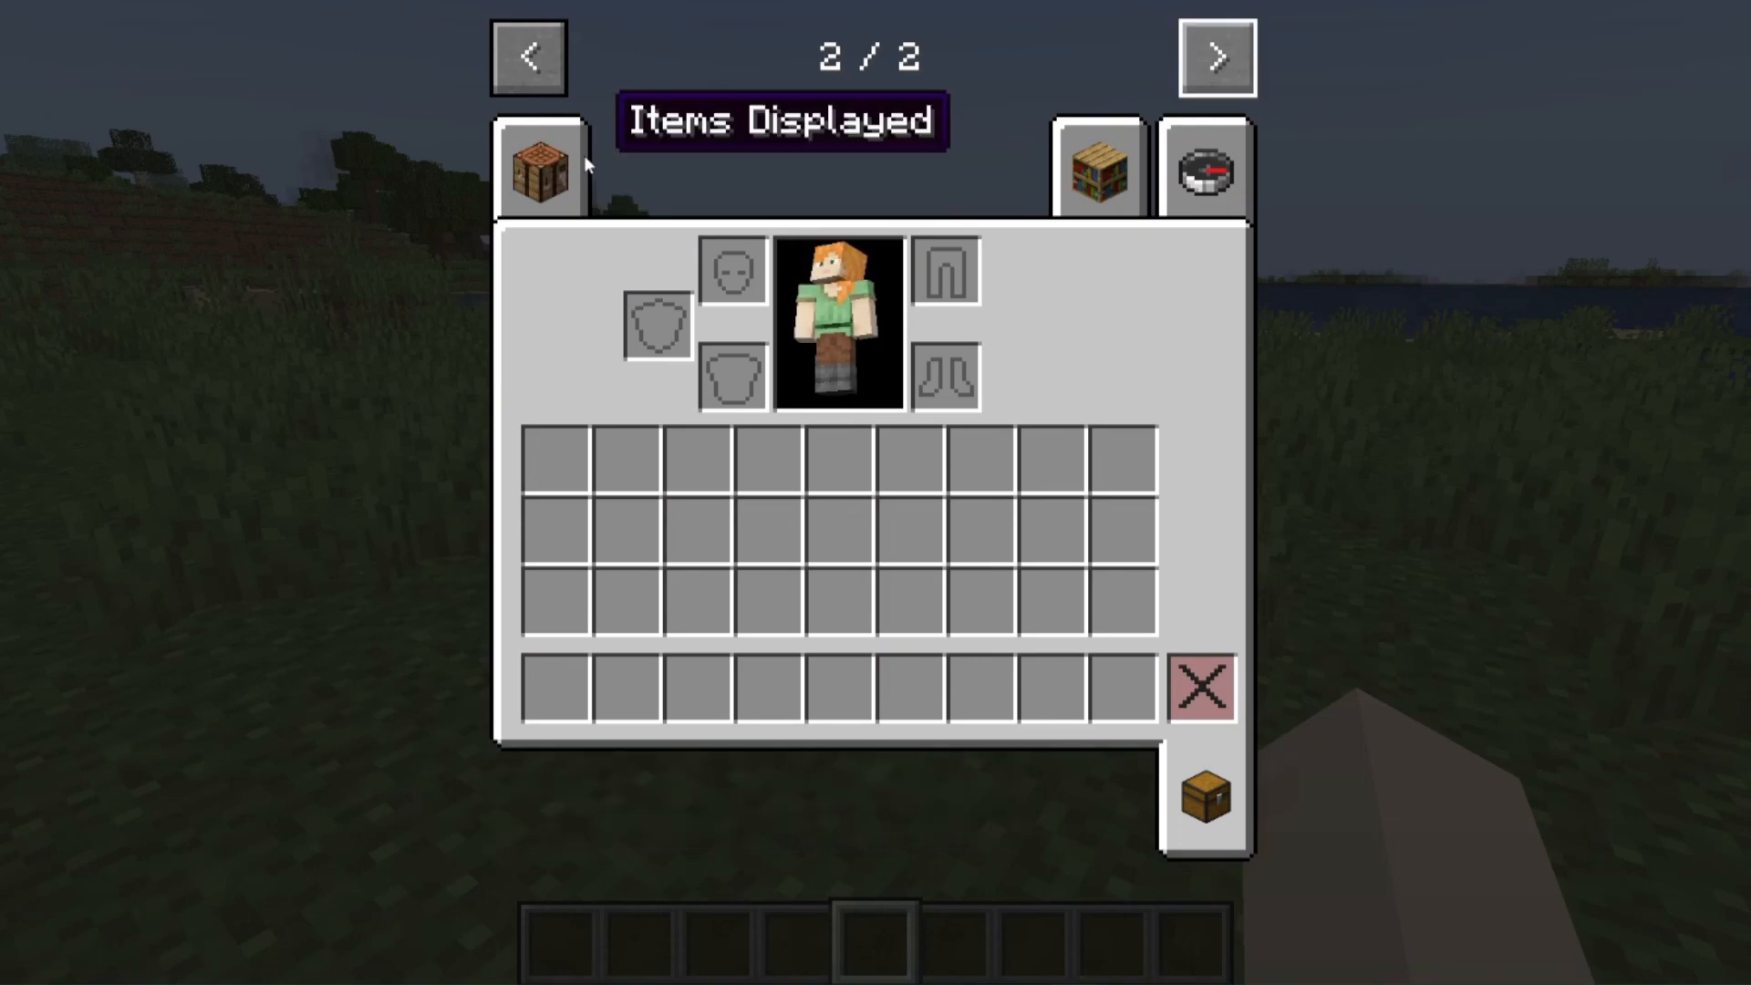
# Filter the creative inventory search by "bam" to list bamboo items
pyautogui.click(540, 168)
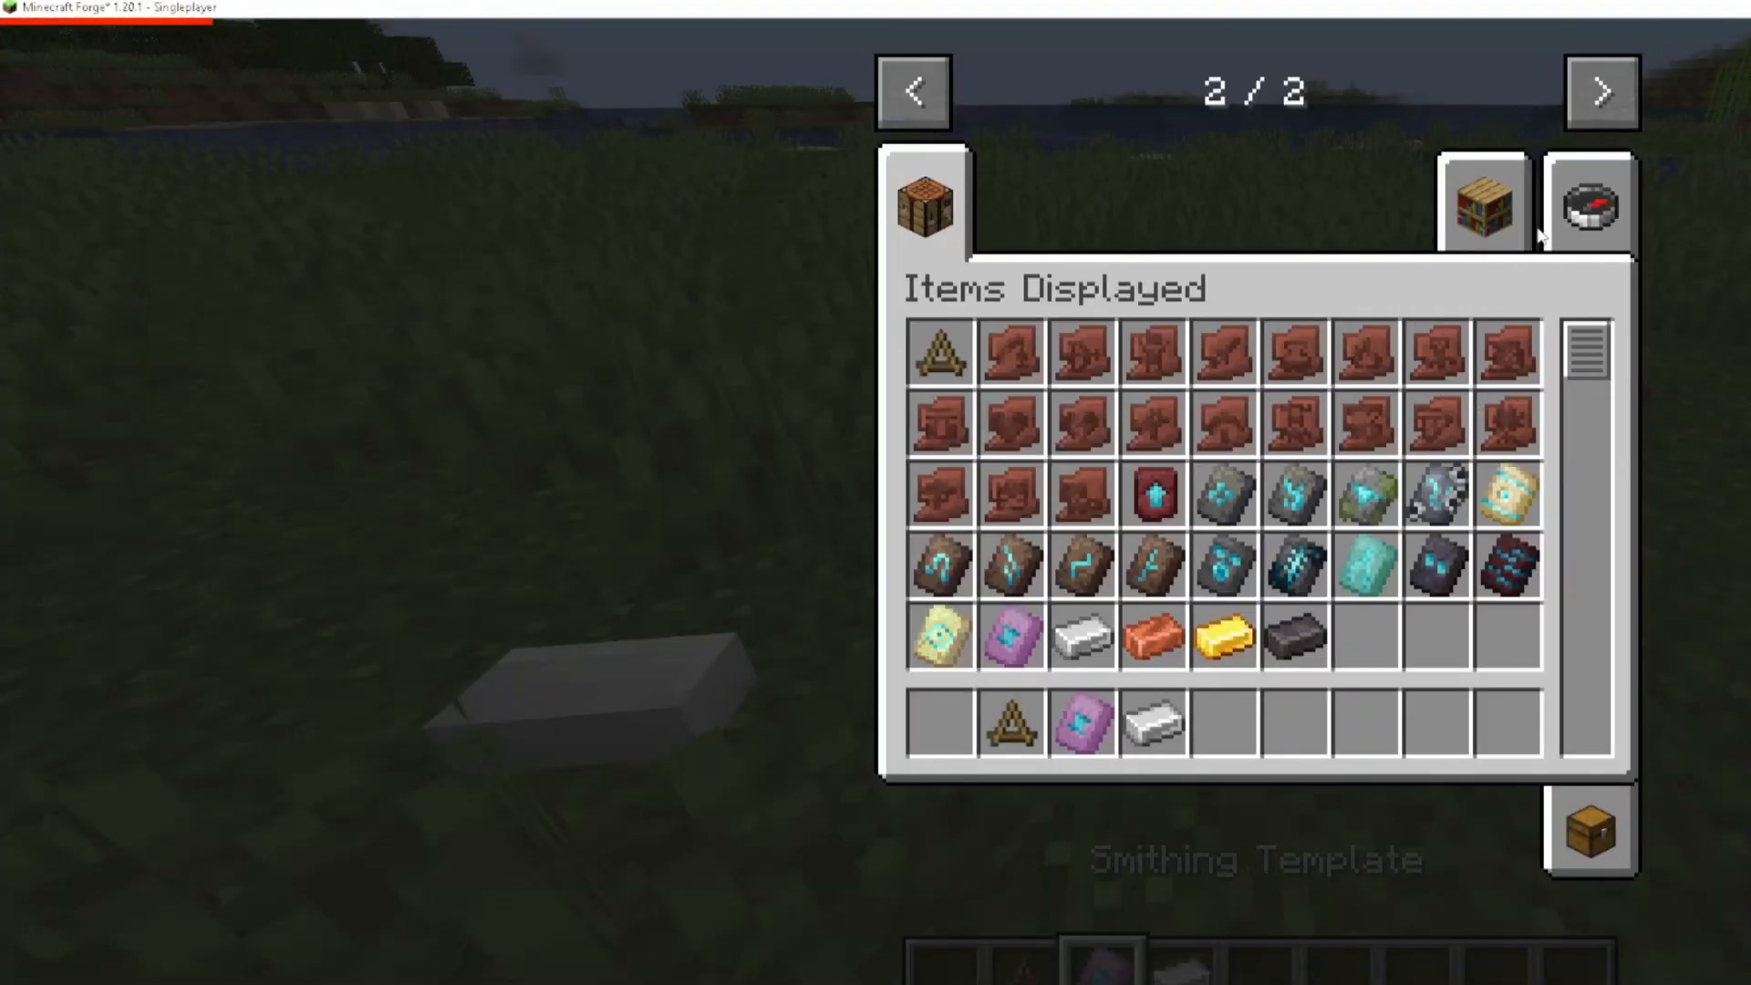
pyautogui.click(1589, 203)
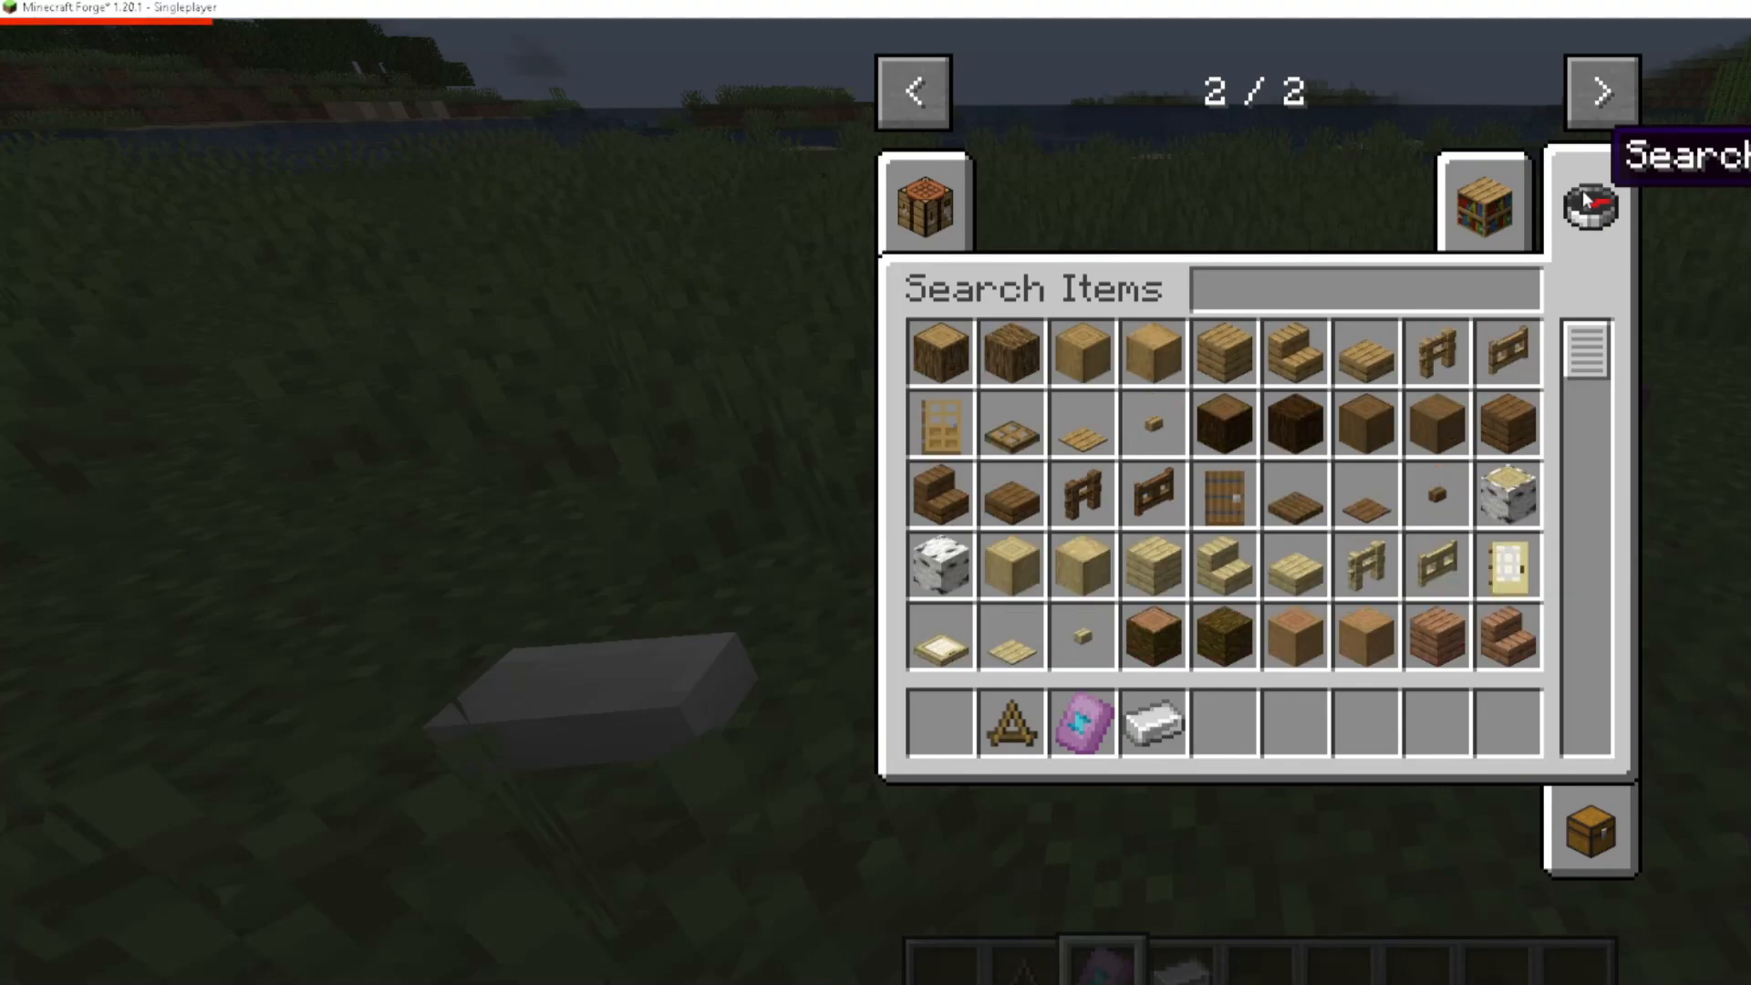
pyautogui.write('bam')
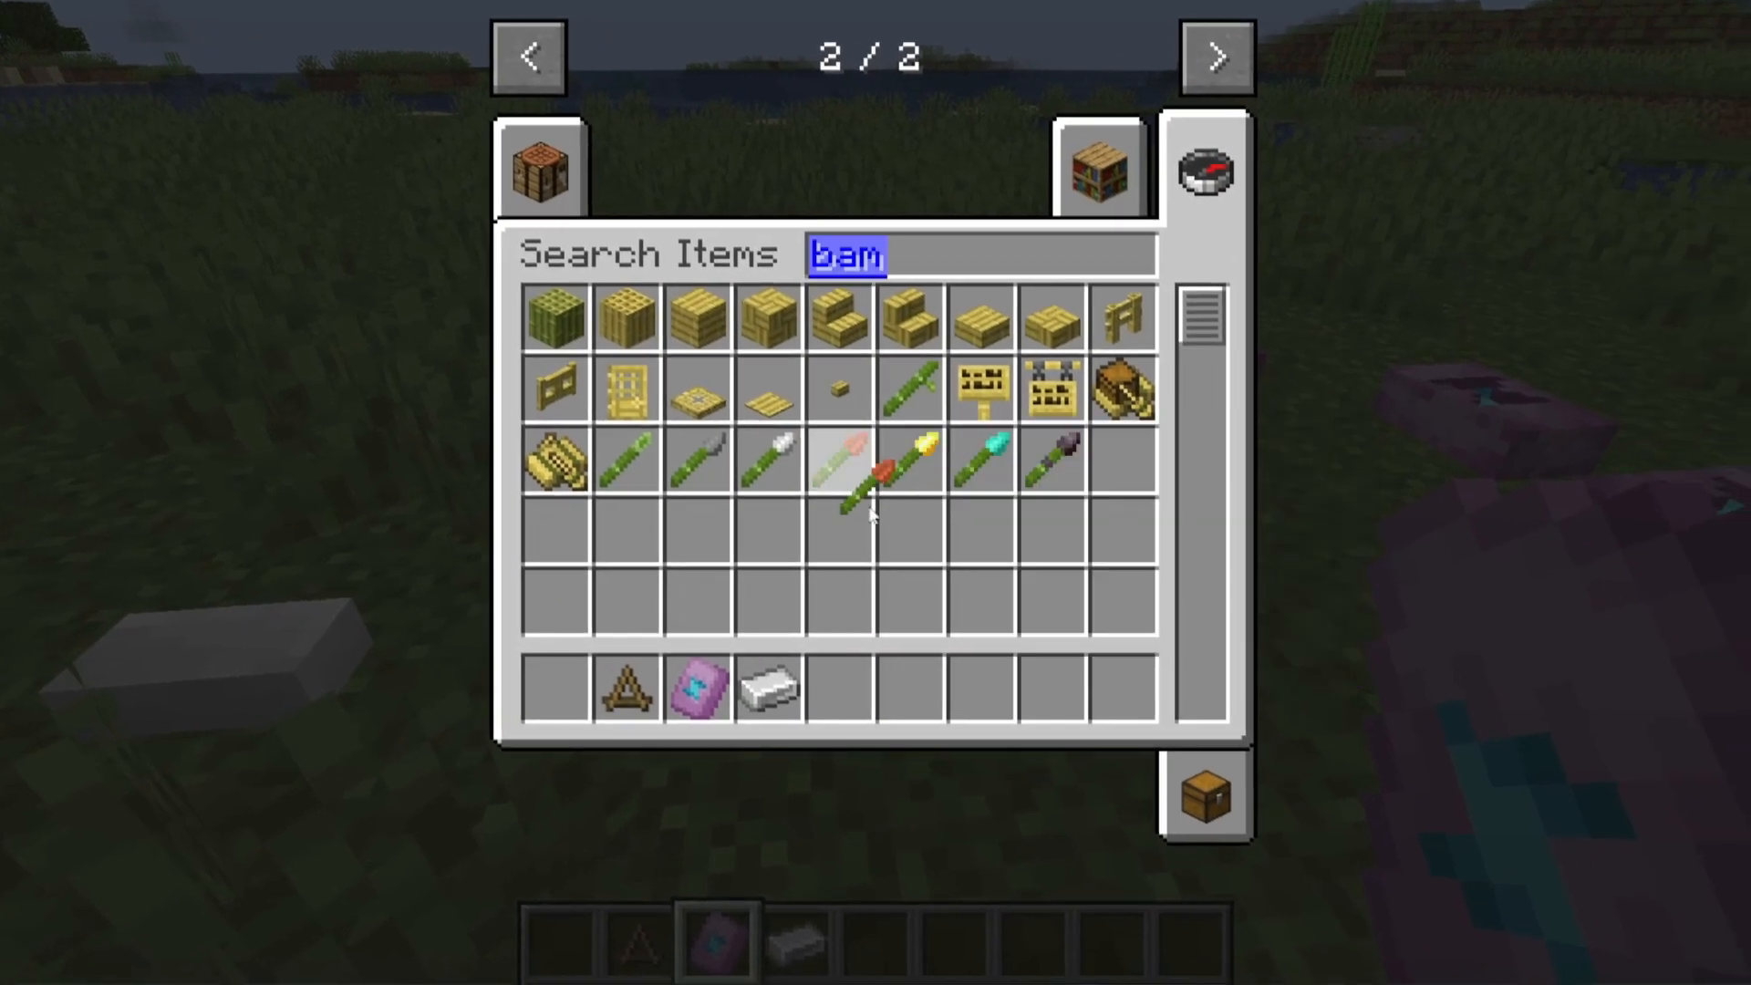